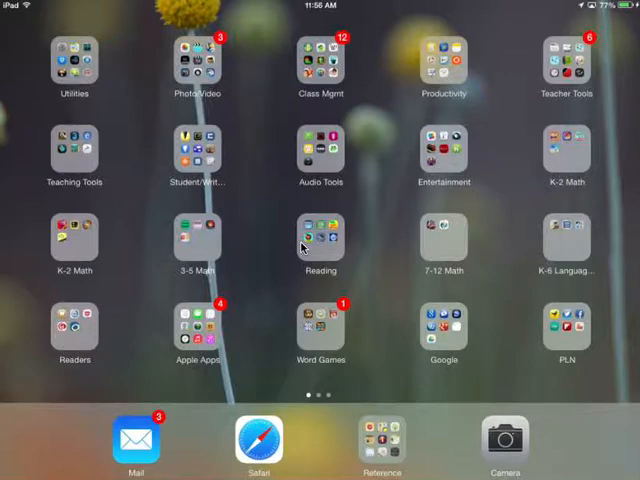
# Swipe to the last page holding the Cycling and Test folders, Connect and Canvas
pyautogui.hscroll(-3)
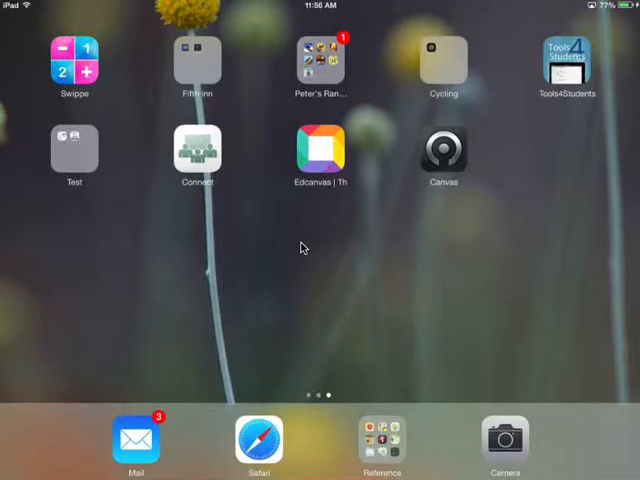
pyautogui.moveTo(224, 204)
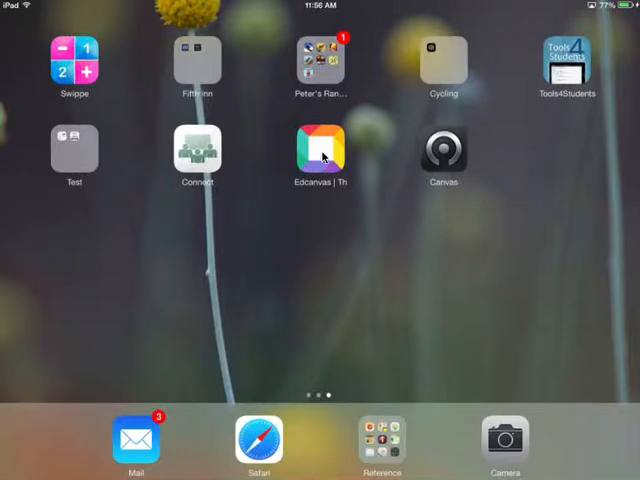
pyautogui.moveTo(592, 64)
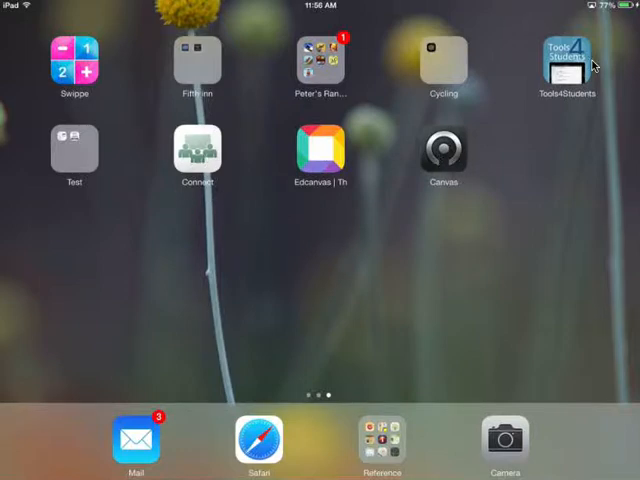
pyautogui.moveTo(576, 72)
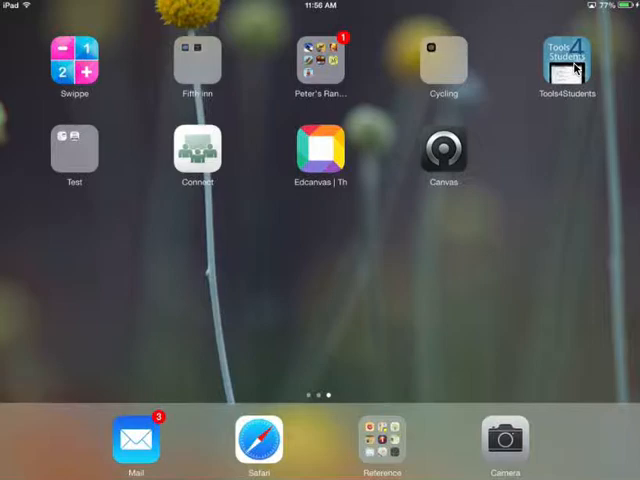
# Swipe to the page with the Business, Science, Art and Education folders
pyautogui.hscroll(-3)
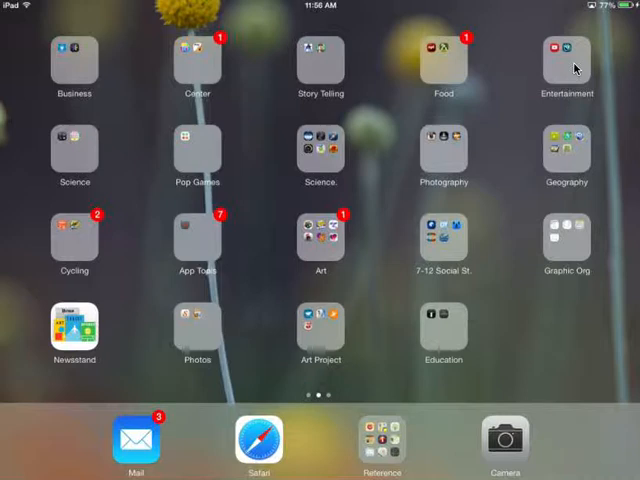
pyautogui.moveTo(470, 280)
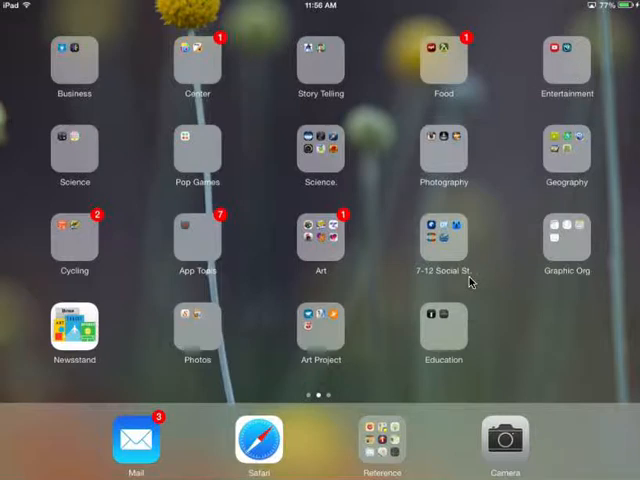
pyautogui.moveTo(390, 230)
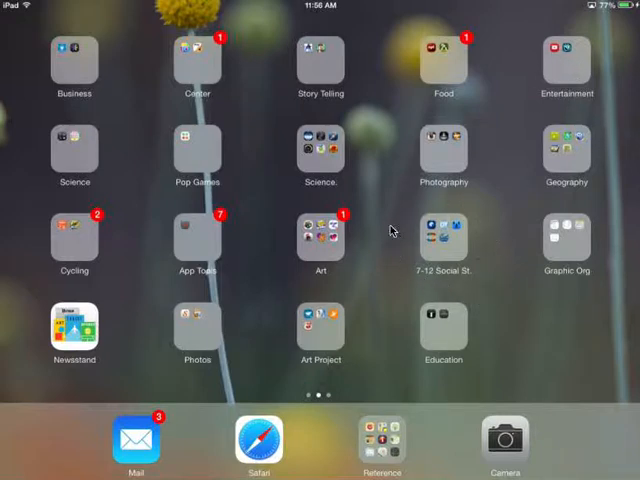
pyautogui.moveTo(456, 256)
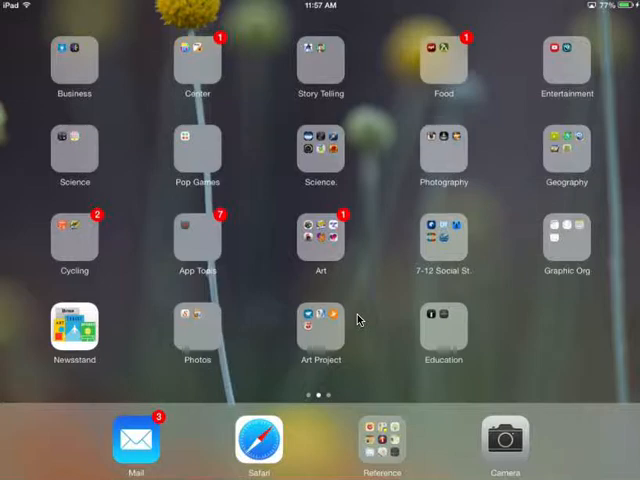
# Swipe back to the last page and put its icons into jiggle mode
pyautogui.hscroll(-3)
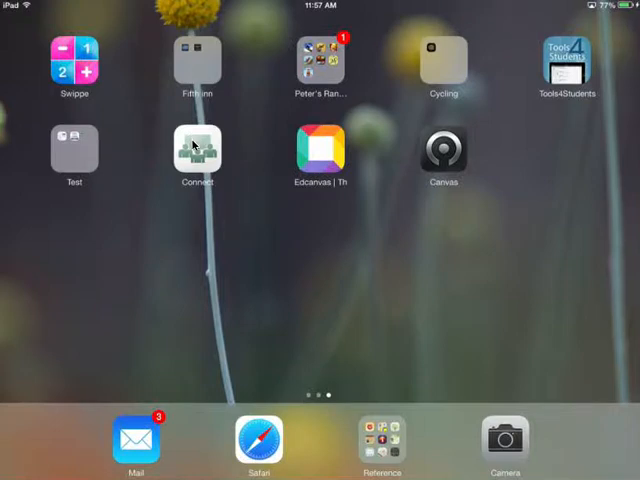
pyautogui.moveTo(446, 164)
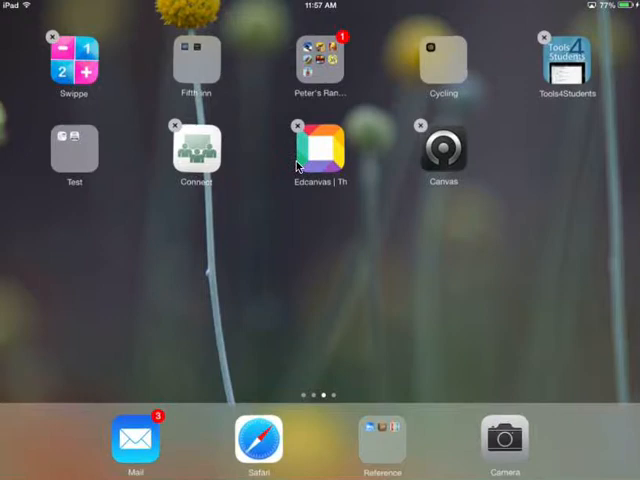
pyautogui.moveTo(564, 216)
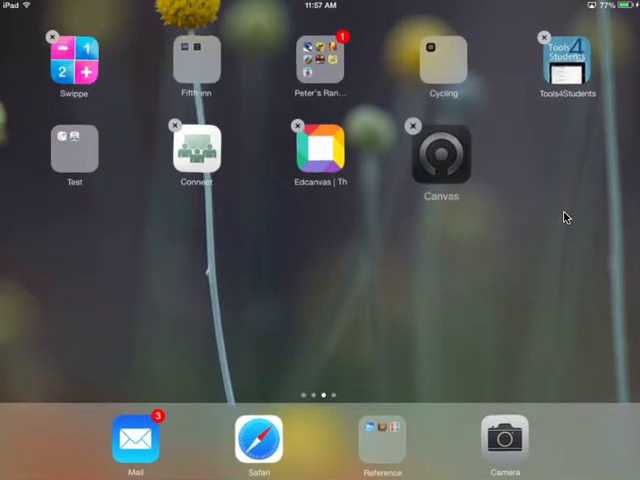
# Drop Canvas onto Edcanvas to create a new folder and show it open
pyautogui.moveTo(440, 156); pyautogui.dragTo(432, 270)
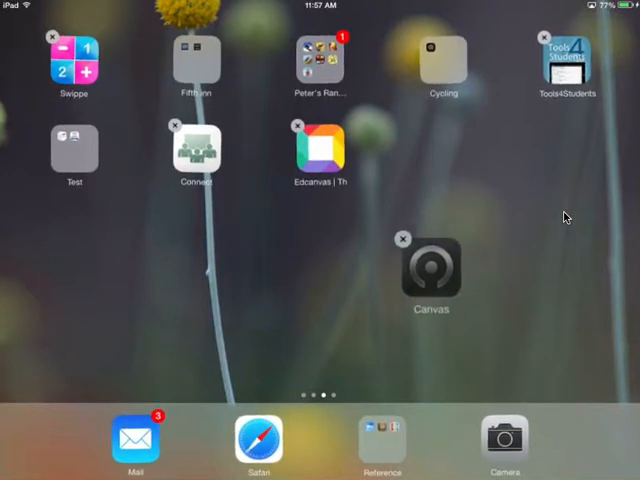
pyautogui.moveTo(432, 274); pyautogui.dragTo(428, 164)
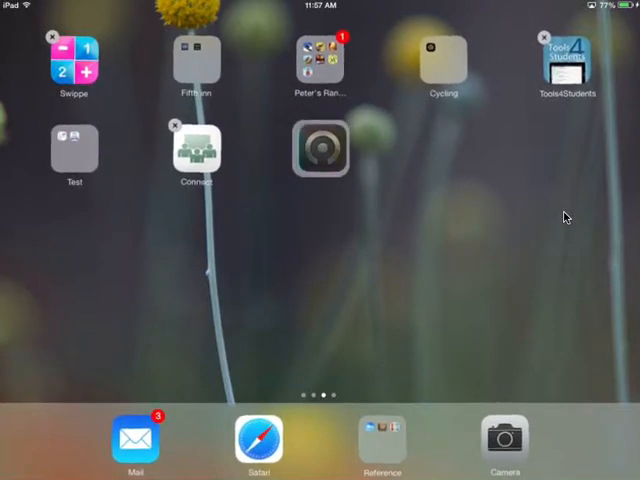
pyautogui.click(320, 148)
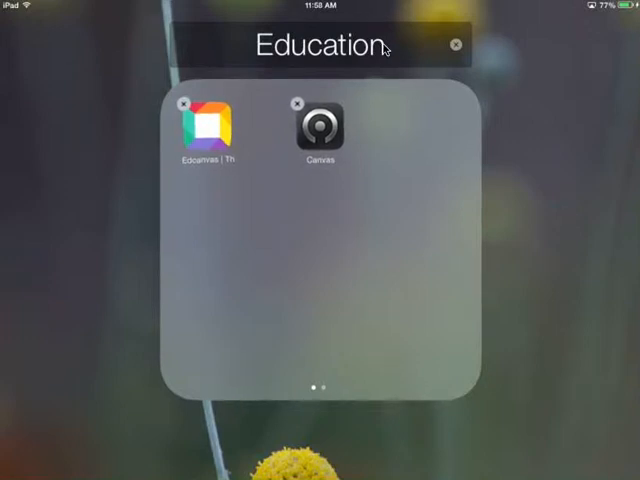
pyautogui.moveTo(416, 60)
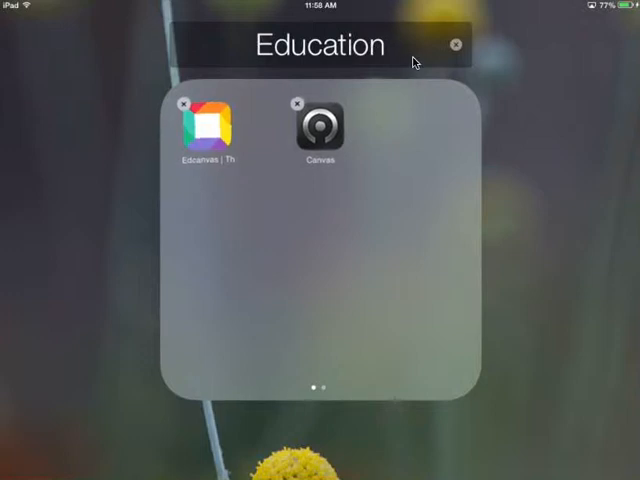
# Rename the new folder from Education to 'Ed tools' and confirm the name
pyautogui.click(318, 44)
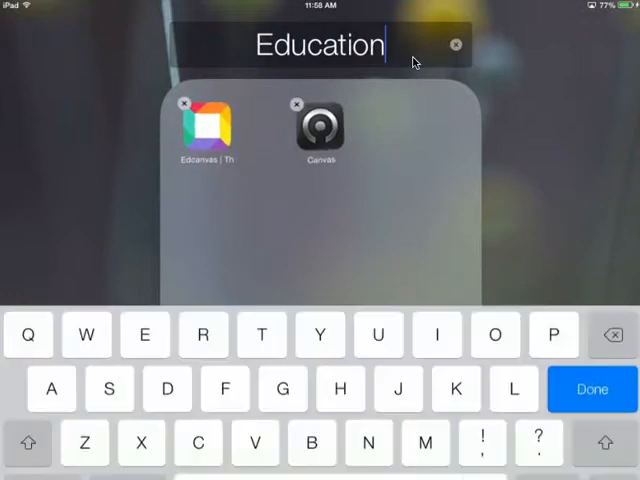
pyautogui.press('backspace')
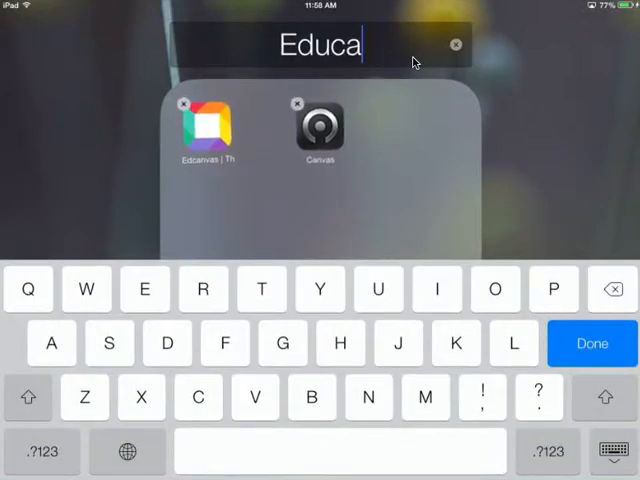
pyautogui.click(456, 44)
pyautogui.write('Ed t')
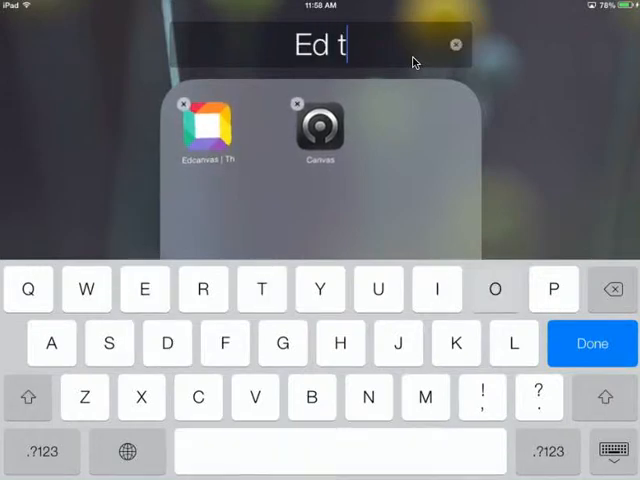
pyautogui.write('ools')
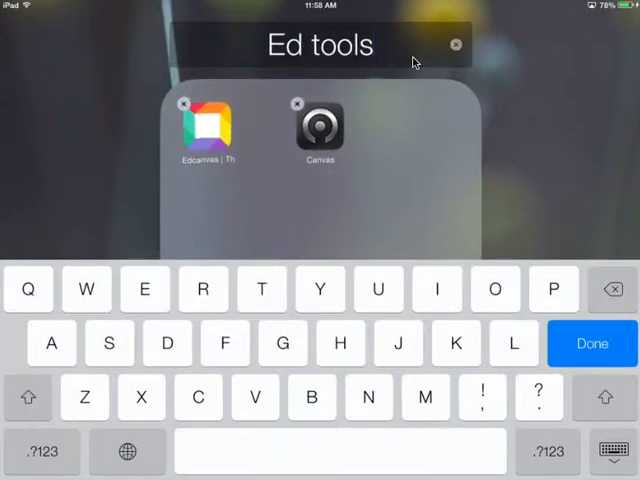
pyautogui.click(592, 344)
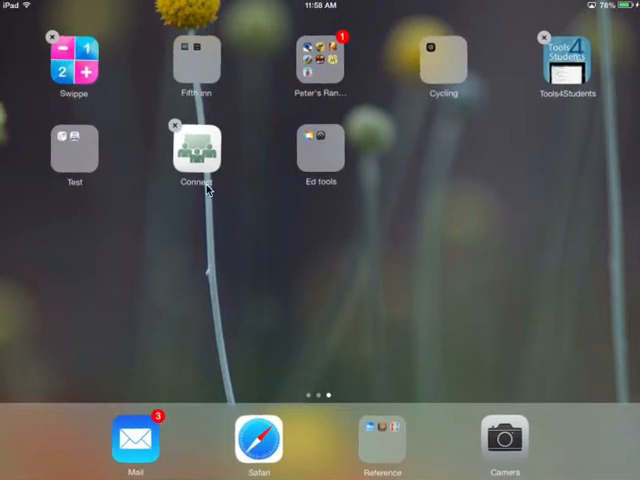
pyautogui.moveTo(370, 264)
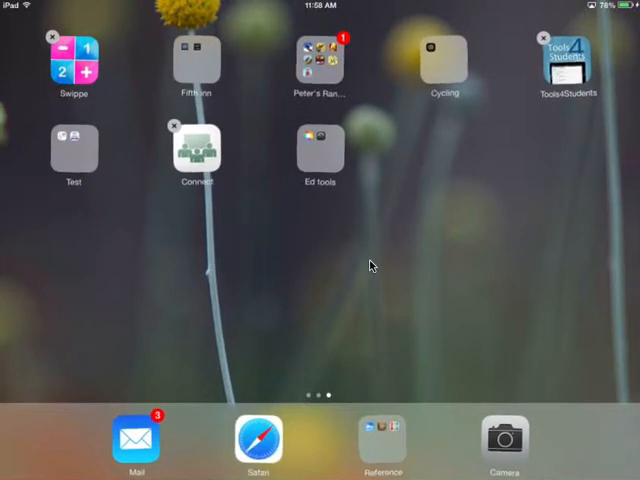
# Move the Connect app into the Ed tools folder beside Test
pyautogui.moveTo(198, 150); pyautogui.dragTo(318, 150)
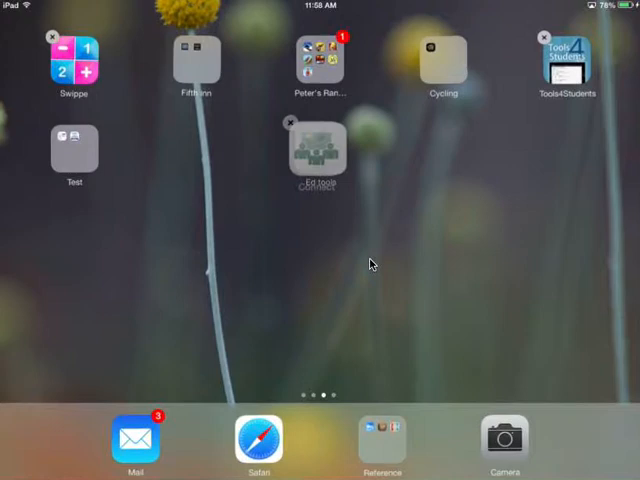
pyautogui.moveTo(318, 150); pyautogui.dragTo(196, 150)
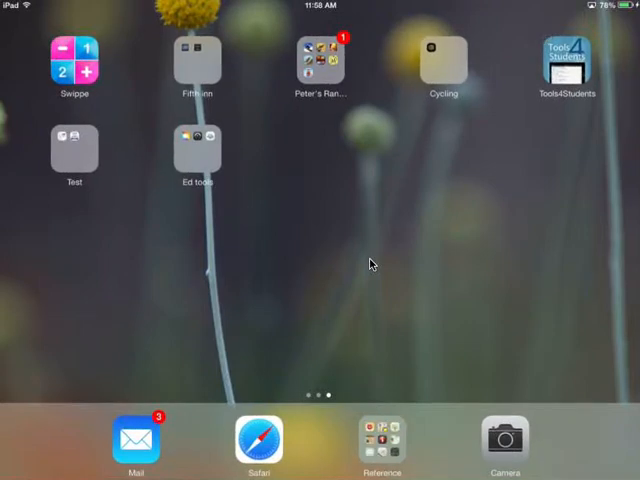
pyautogui.hscroll(-3)
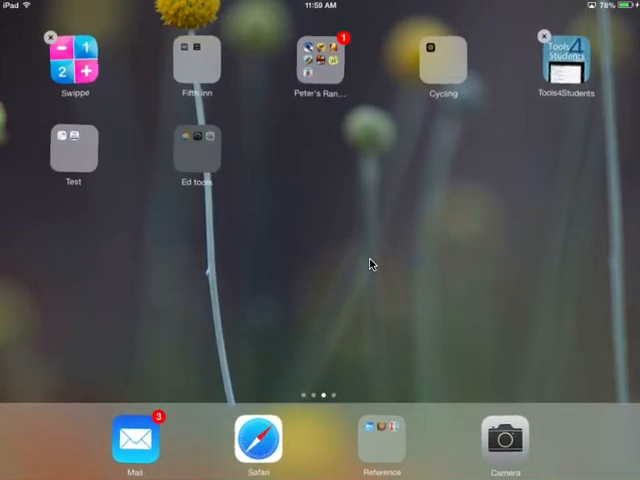
# Pull Canvas and Educreations out of the Ed tools folder onto the first page
pyautogui.click(196, 148)
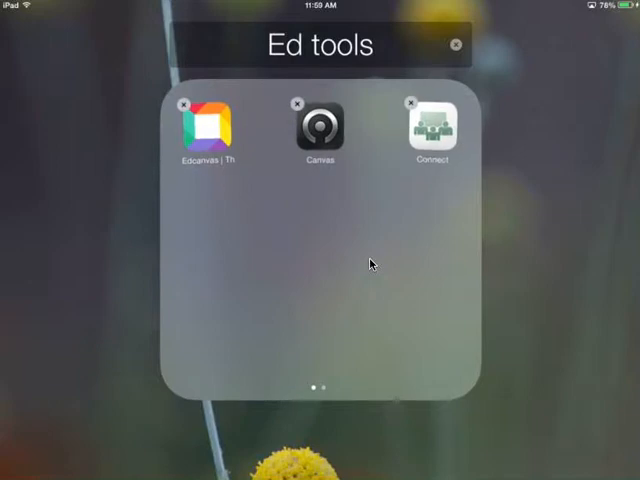
pyautogui.moveTo(432, 130); pyautogui.dragTo(572, 336)
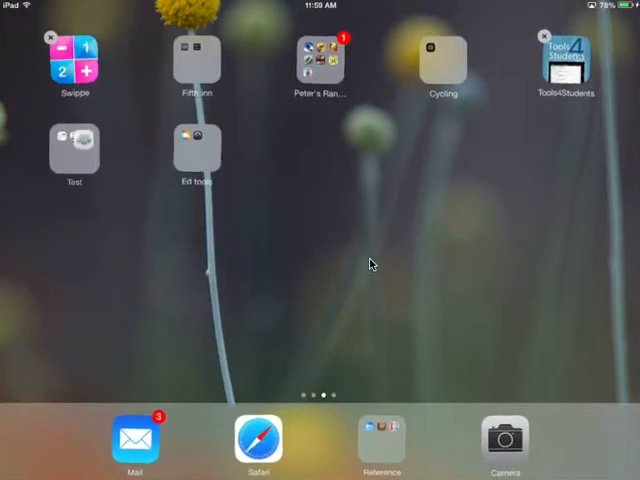
pyautogui.click(196, 150)
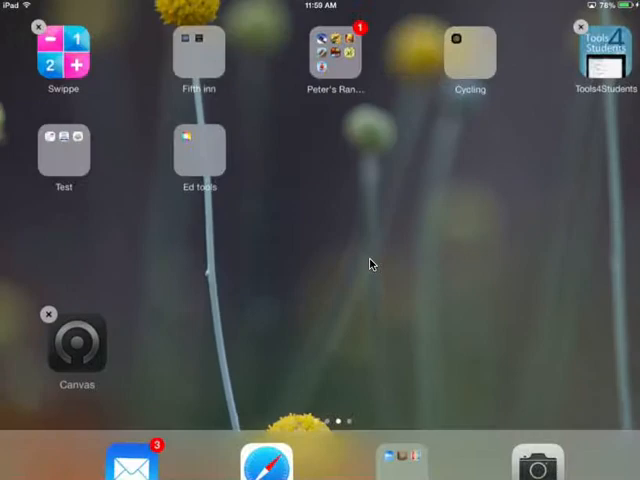
pyautogui.click(200, 150)
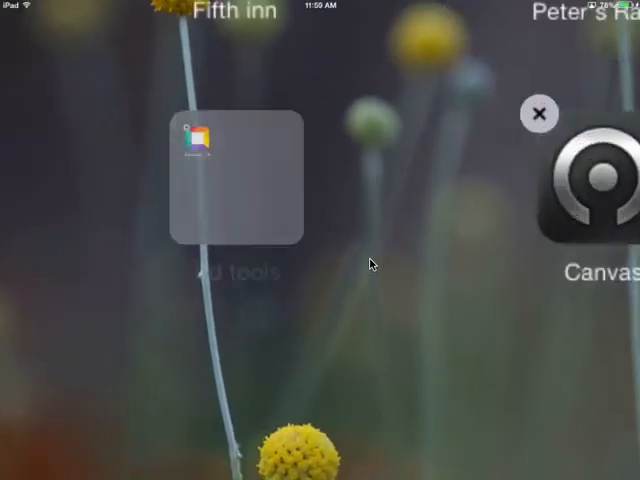
pyautogui.click(236, 180)
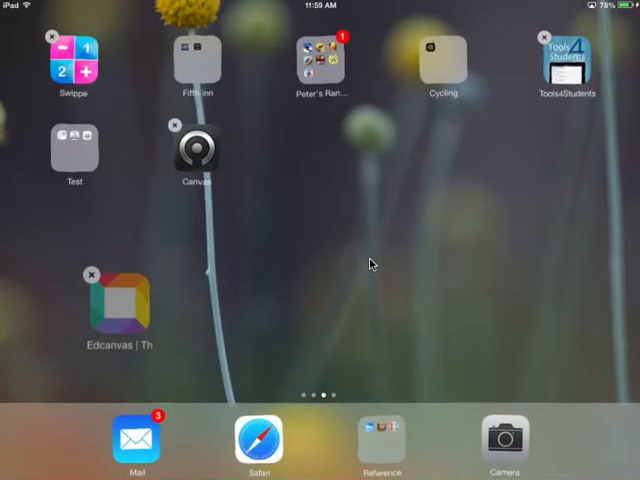
# Set Educreations beside Canvas and delete the ToolsforStudents app
pyautogui.moveTo(120, 300); pyautogui.dragTo(320, 150)
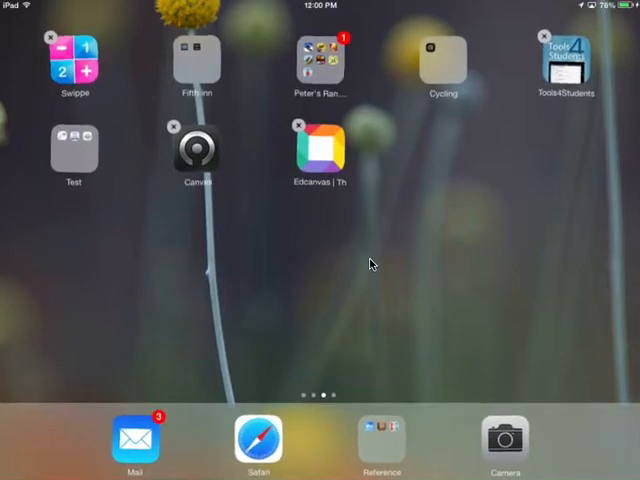
pyautogui.click(542, 36)
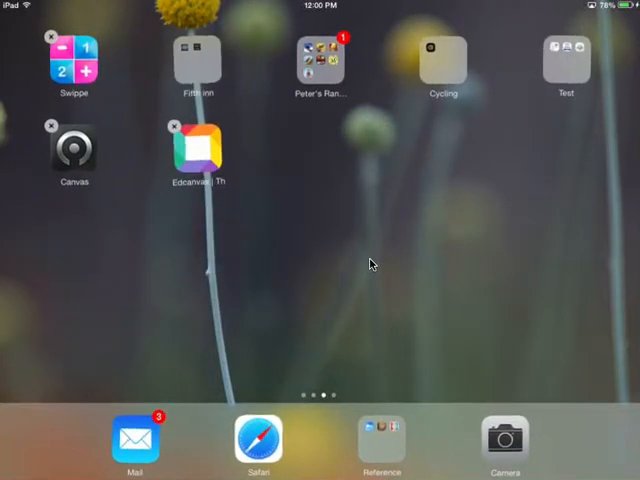
# Page through the folder screens, dock Newsstand, and land on a new empty page
pyautogui.hscroll(-3)
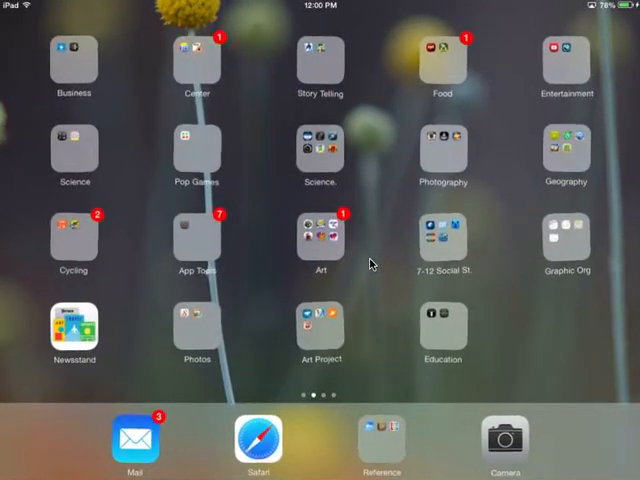
pyautogui.hscroll(-3)
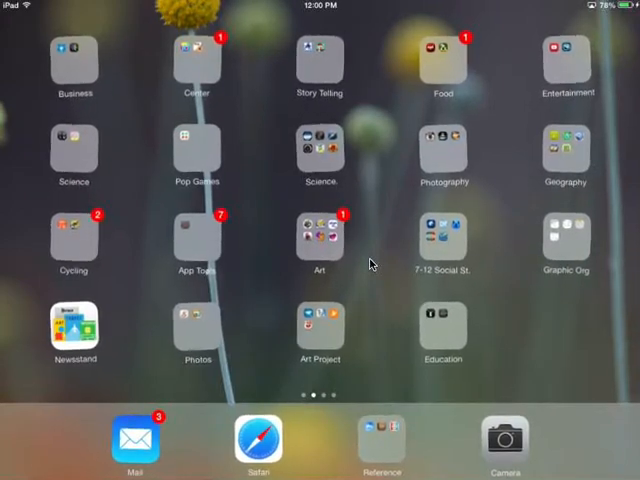
pyautogui.hscroll(-3)
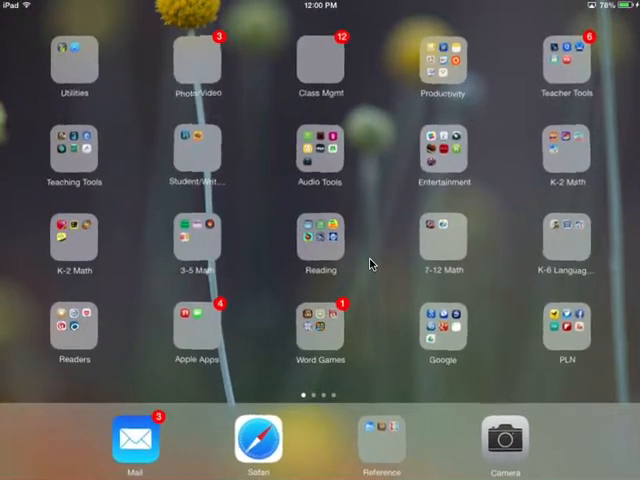
pyautogui.moveTo(336, 390)
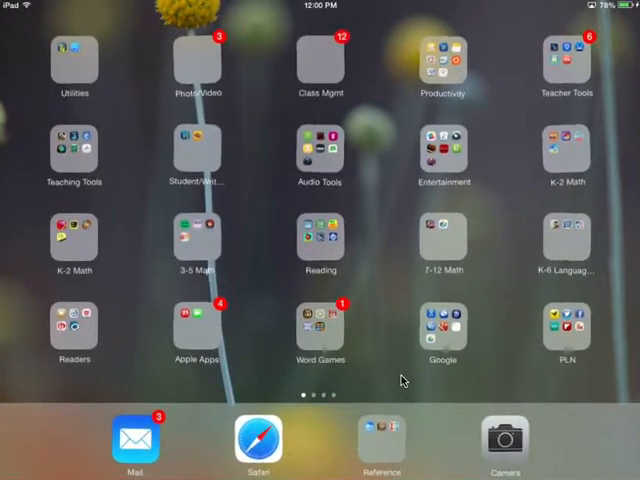
pyautogui.hscroll(-3)
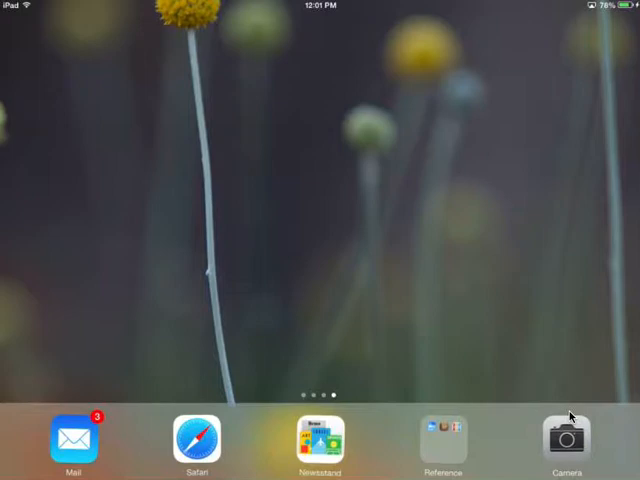
# Drop Newsstand on the empty page and carry the Education and 7-12 Social Studies folders there
pyautogui.moveTo(320, 440); pyautogui.dragTo(72, 64)
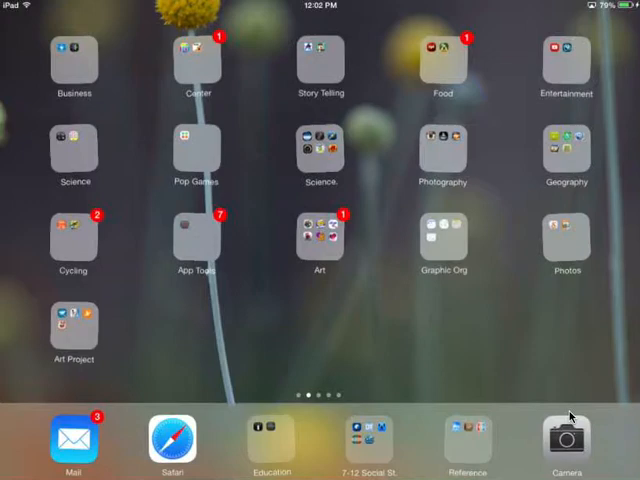
pyautogui.hscroll(-3)
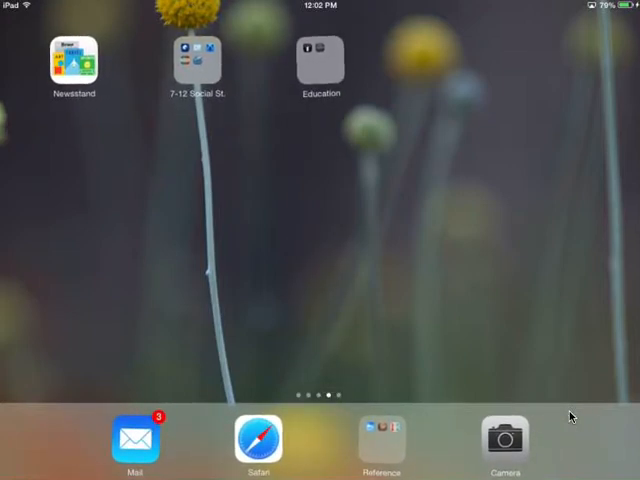
pyautogui.moveTo(320, 68); pyautogui.dragTo(332, 216)
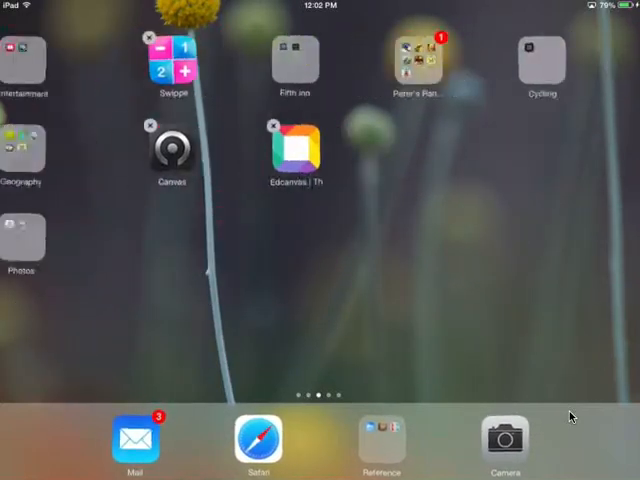
# Bring up the Spotlight search screen over the first home-screen page
pyautogui.hscroll(-3)
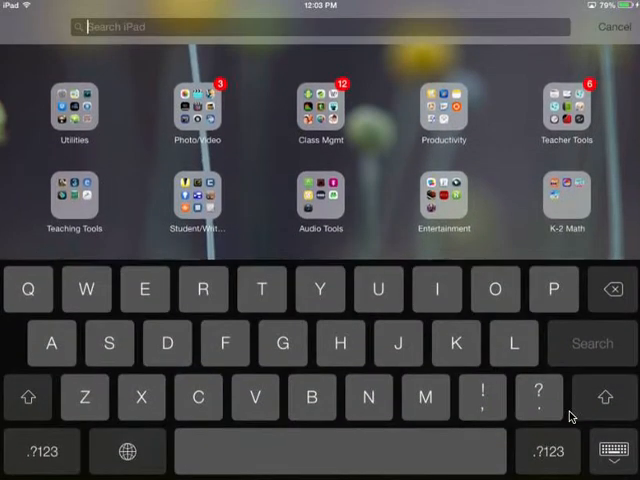
# Search for "you" so YouTube appears as the top hit
pyautogui.click(608, 26)
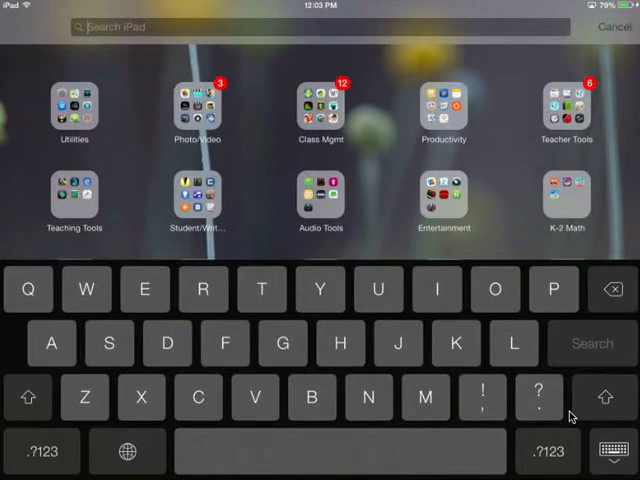
pyautogui.write('you')
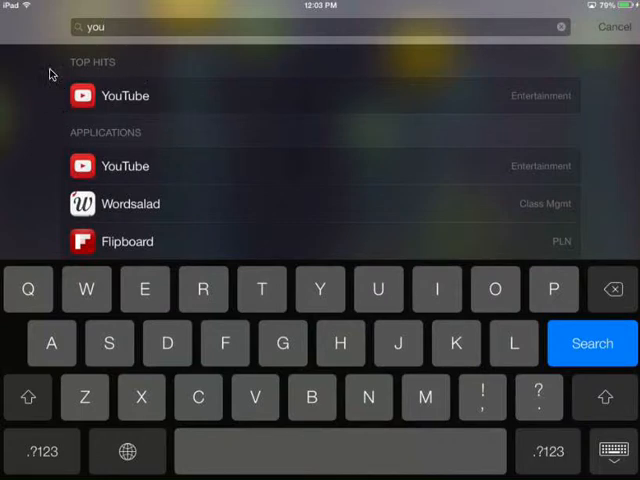
pyautogui.moveTo(576, 96)
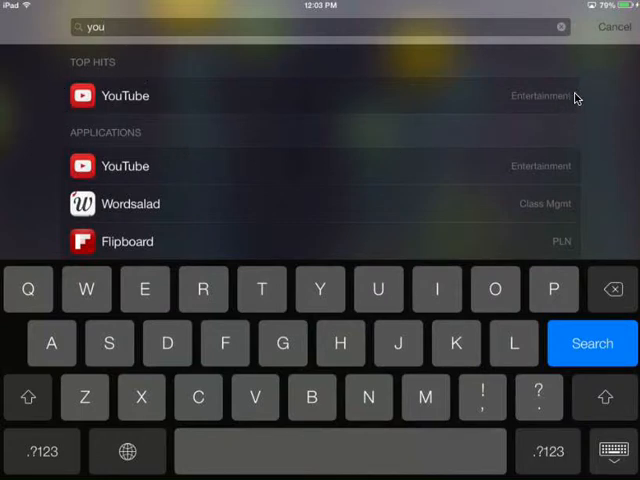
pyautogui.moveTo(604, 144)
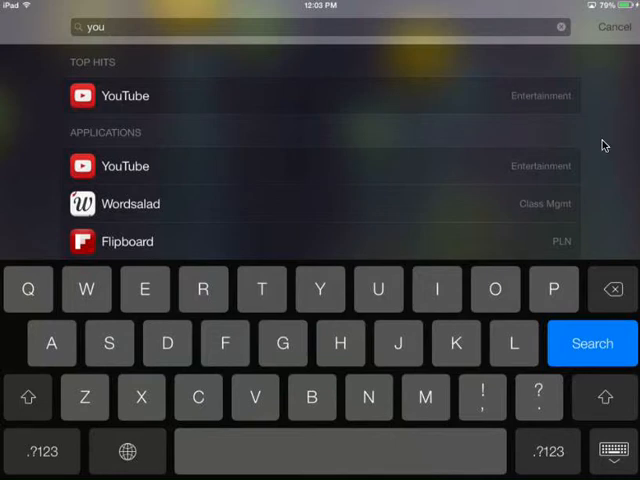
pyautogui.moveTo(524, 96)
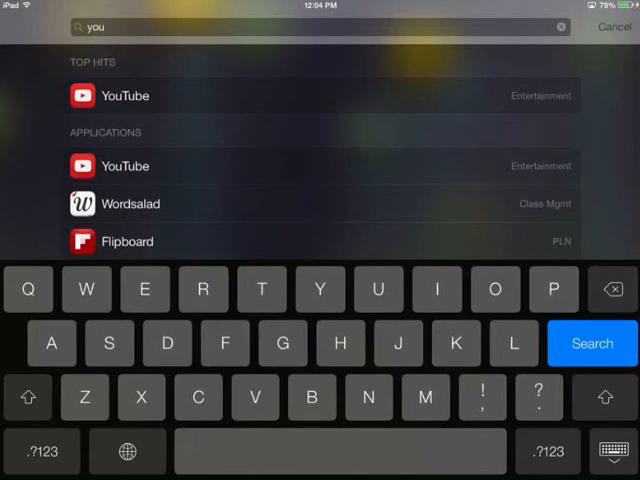
# Launch YouTube from Top Hits, then return to the home screen
pyautogui.click(122, 96)
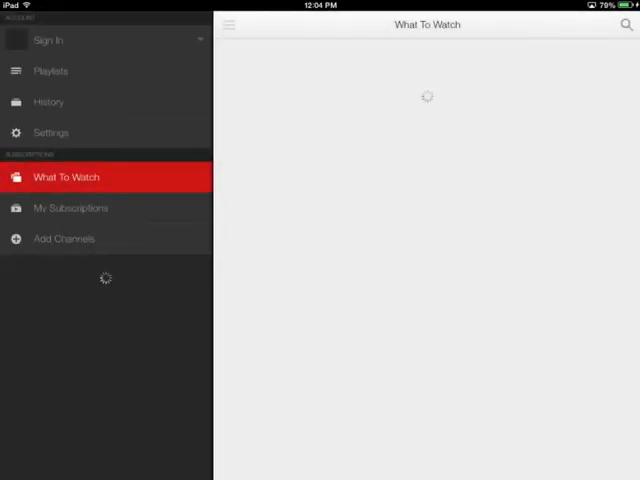
pyautogui.press('home')
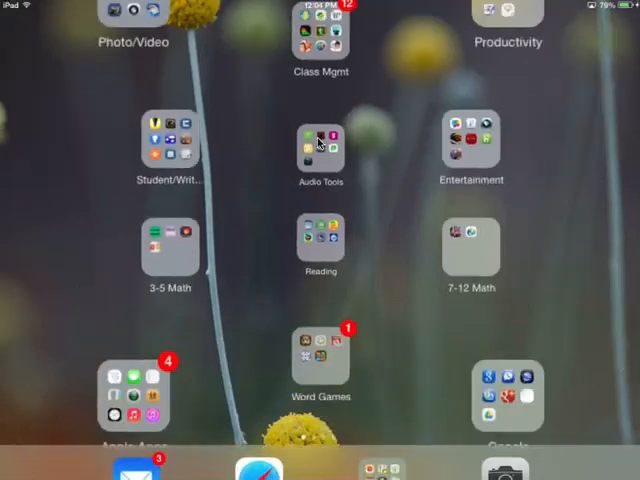